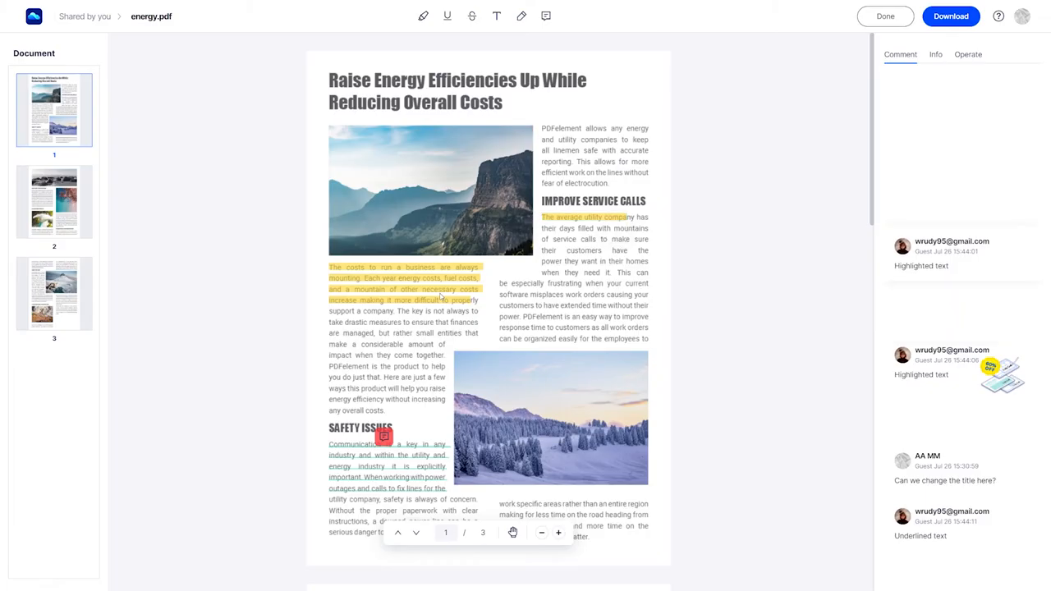
Reply 'Thanks!' under the 'Have proofread - looks great!' comment on page 3
{"action": "scroll", "scroll_direction": "down", "scroll_amount": 3}
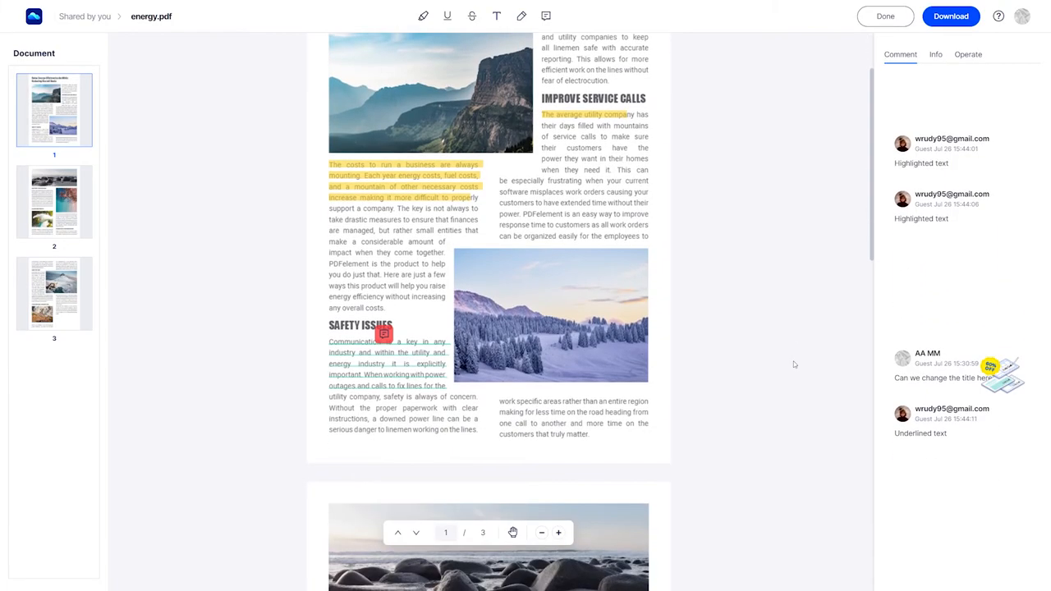
{"action": "left_click", "coordinate": [944, 378]}
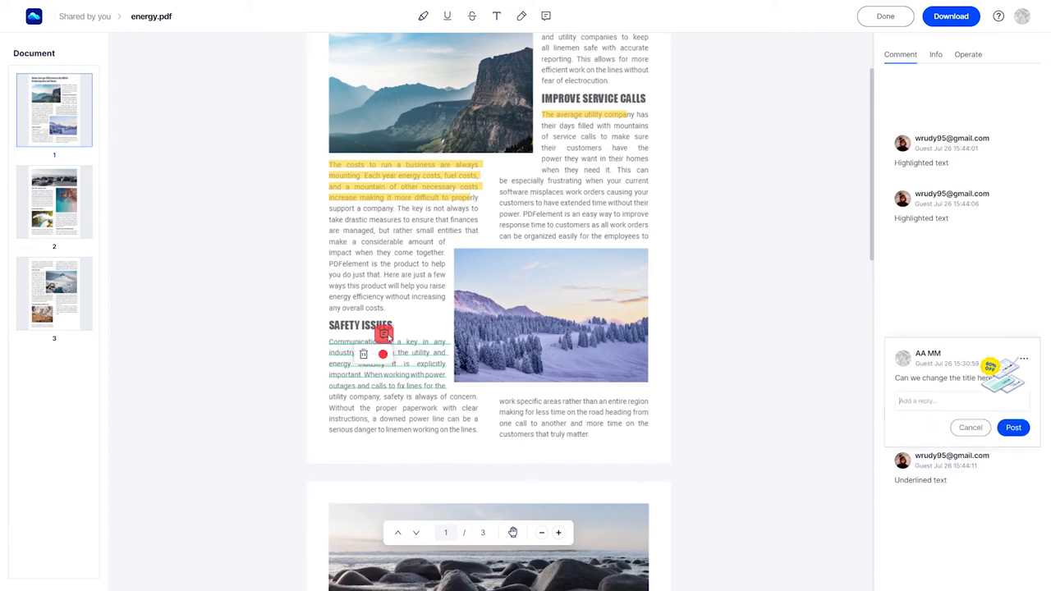
{"action": "scroll", "scroll_direction": "down", "scroll_amount": 3}
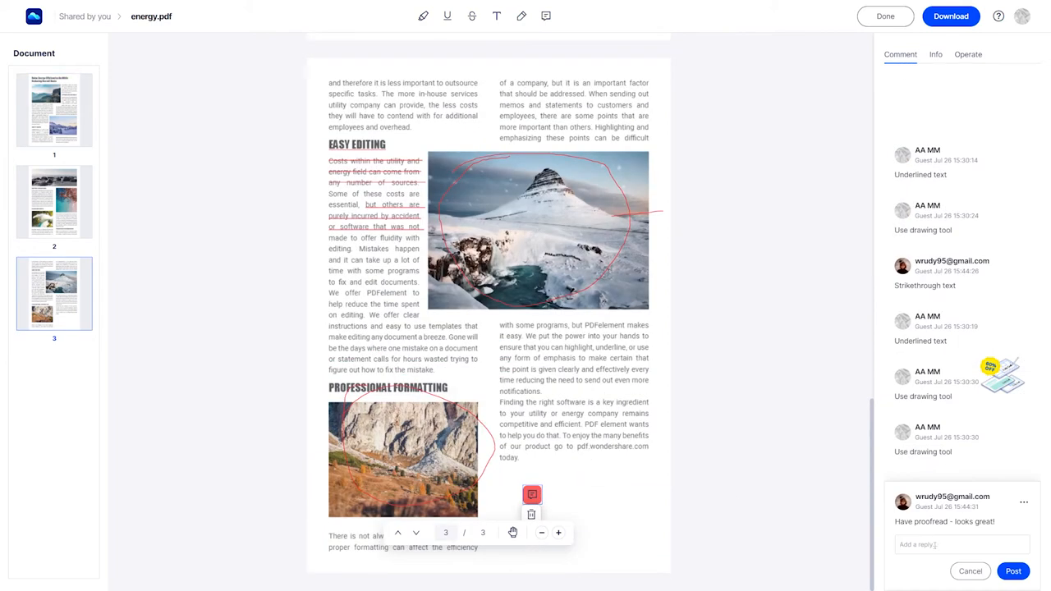
{"action": "type", "text": "Thanks!"}
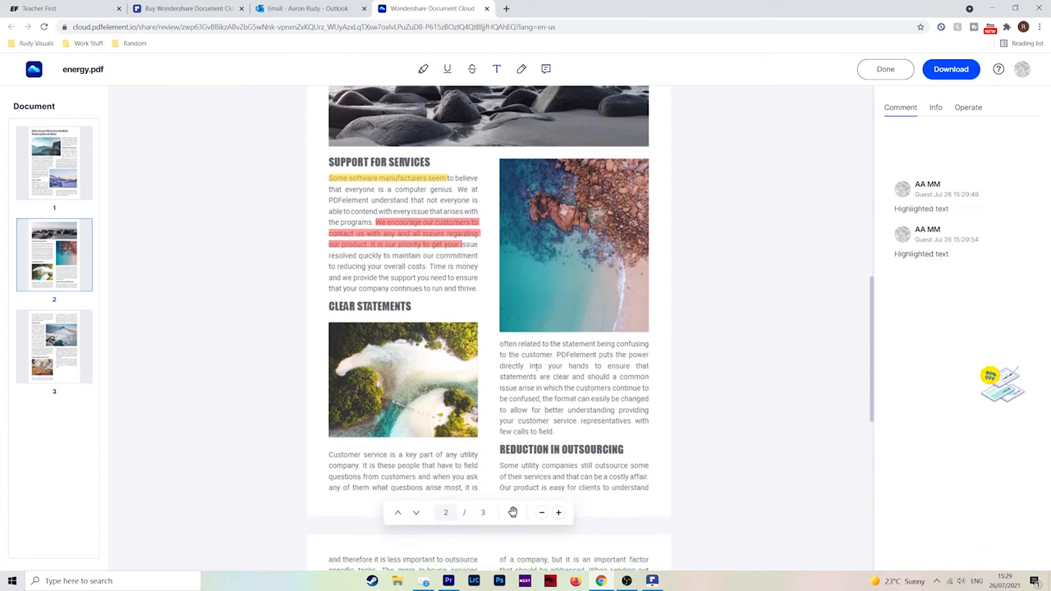
Strike through the confusing-statements paragraph and post a sticky note asking to change the Clear Statements picture
{"action": "left_click_drag", "start_coordinate": [533, 365], "coordinate": [552, 431]}
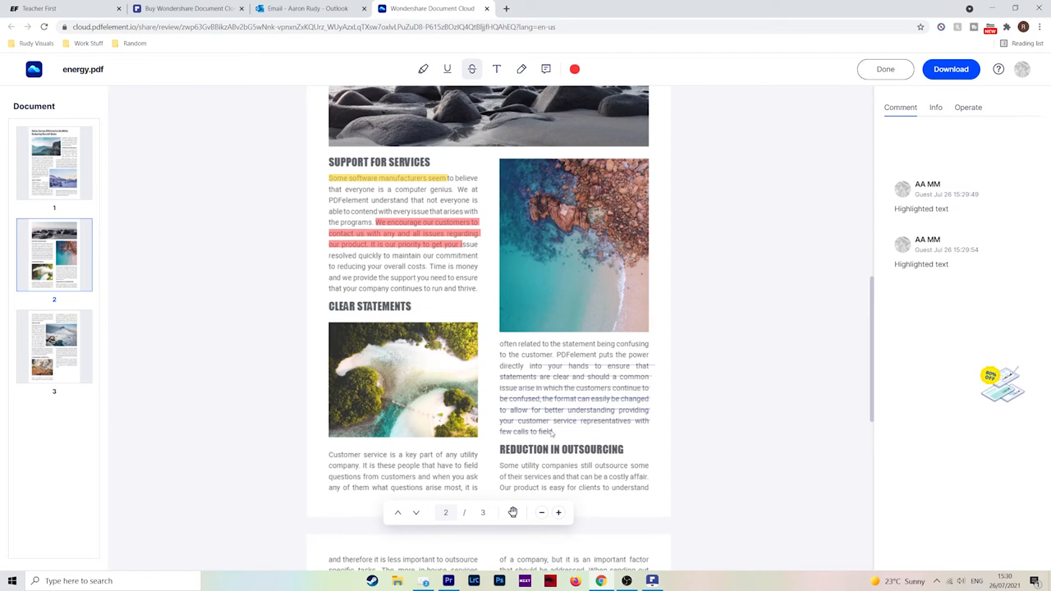
{"action": "left_click", "coordinate": [446, 69]}
{"action": "type", "text": "Change pictu"}
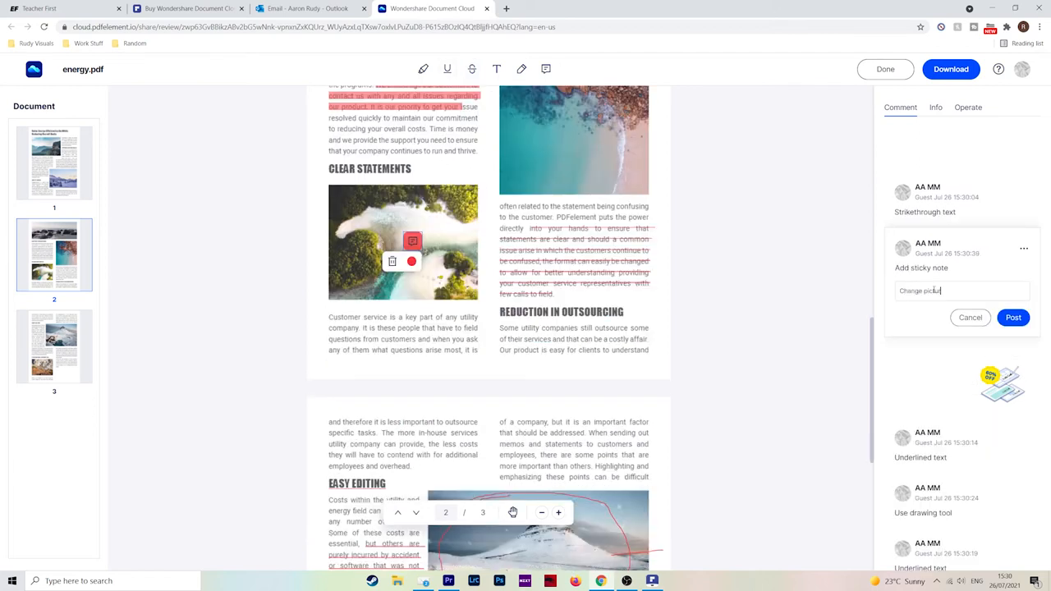
{"action": "left_click", "coordinate": [1013, 318]}
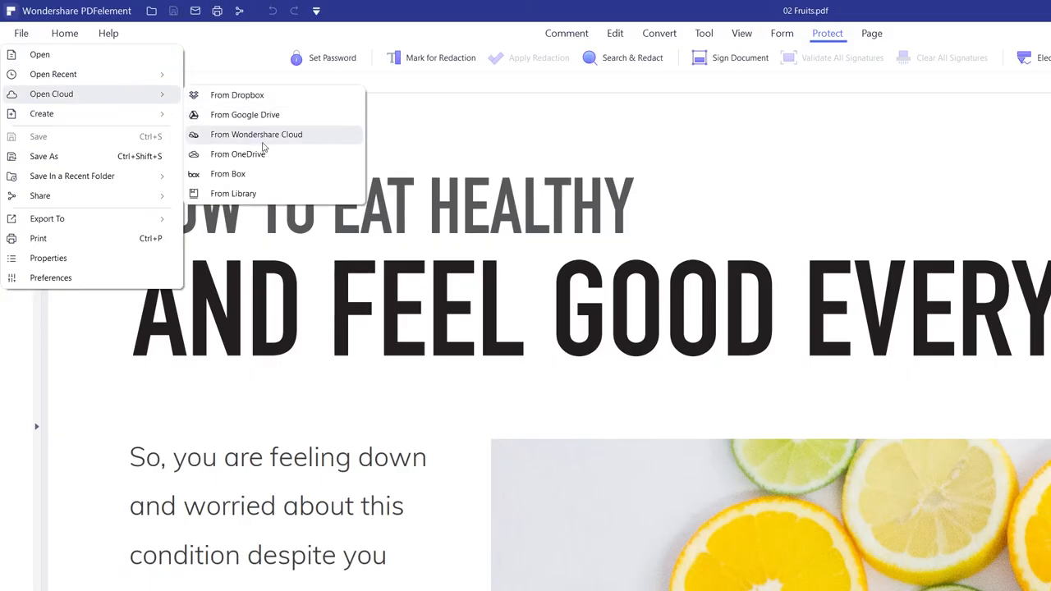
Open energy.pdf from Wondershare Cloud, then start an online Electronic Signature request
{"action": "left_click", "coordinate": [256, 133]}
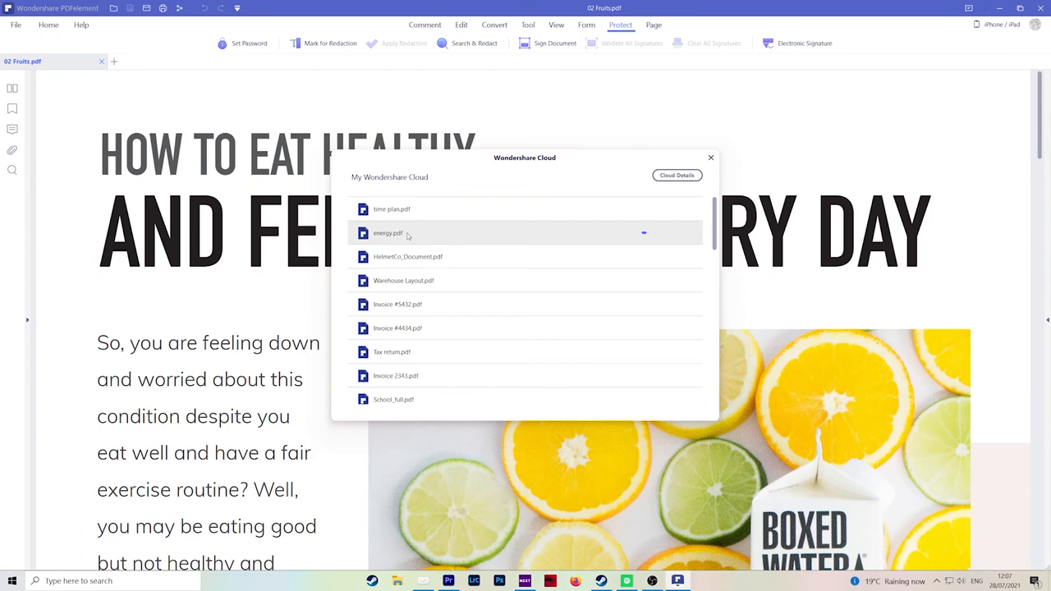
{"action": "left_click", "coordinate": [16, 25]}
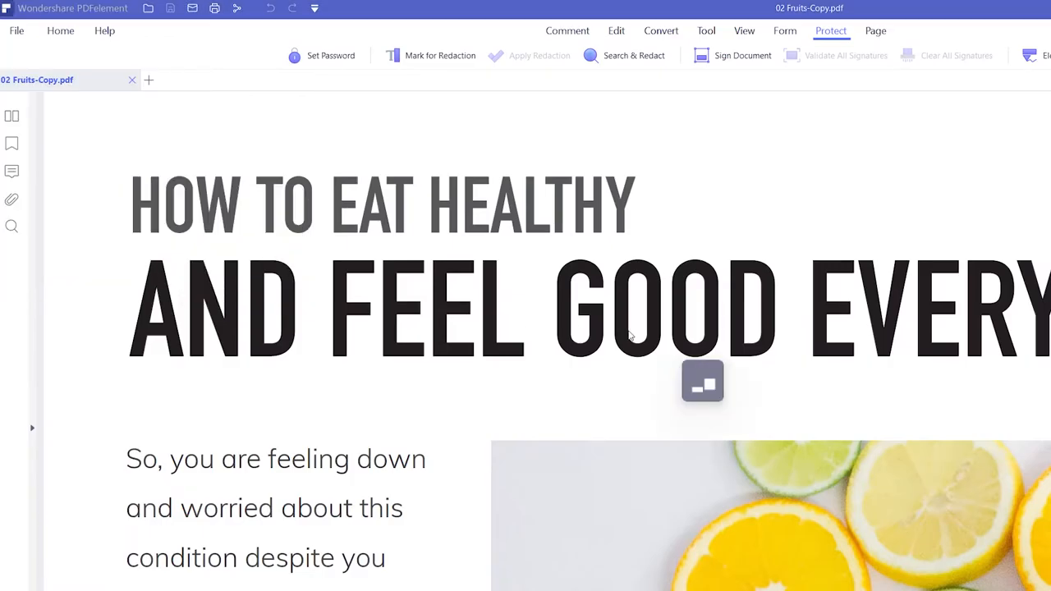
{"action": "left_click", "coordinate": [702, 381]}
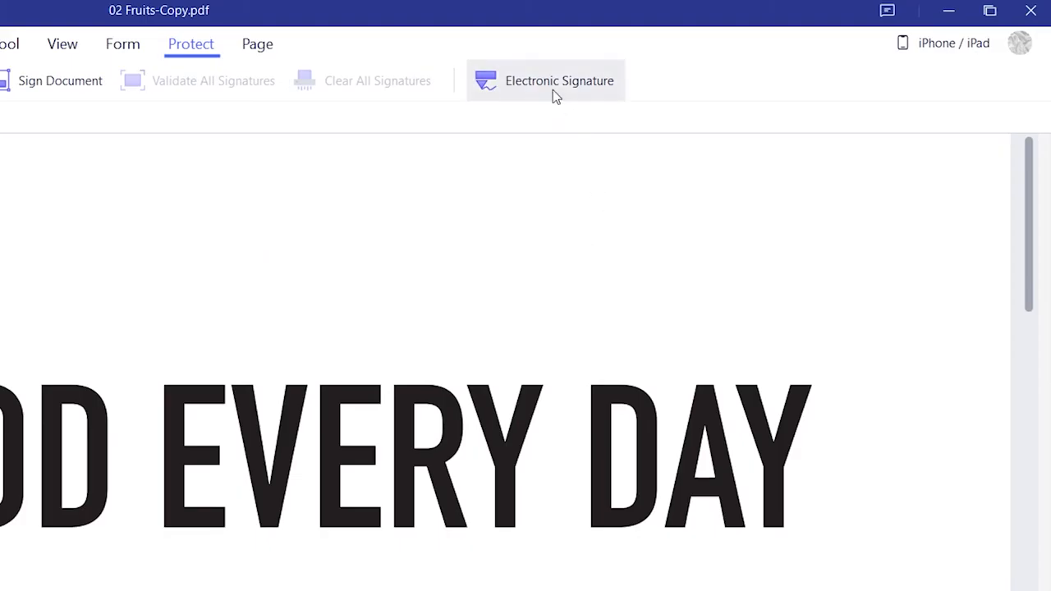
{"action": "left_click", "coordinate": [559, 81]}
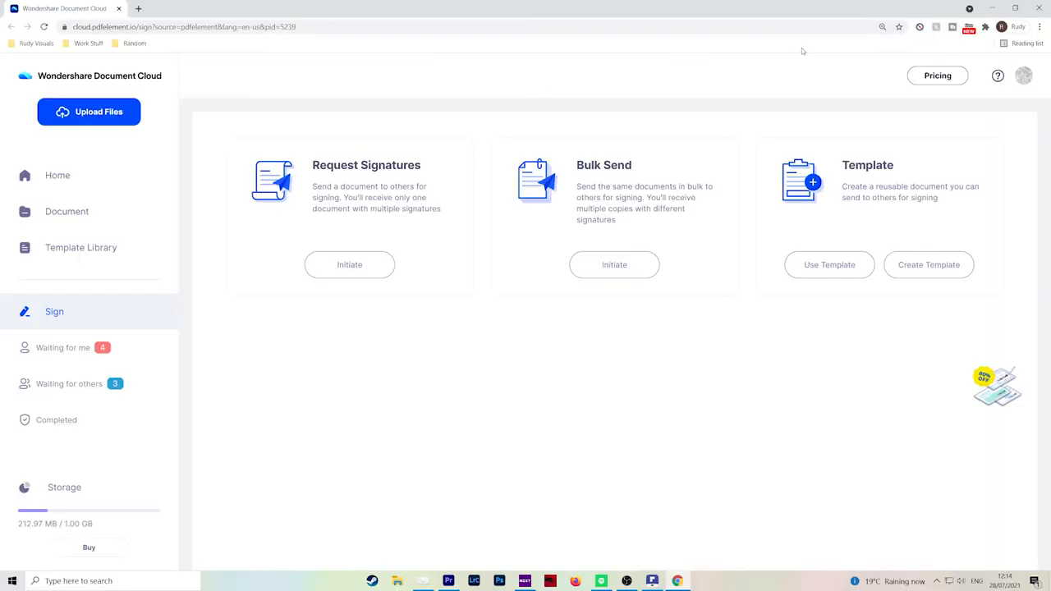